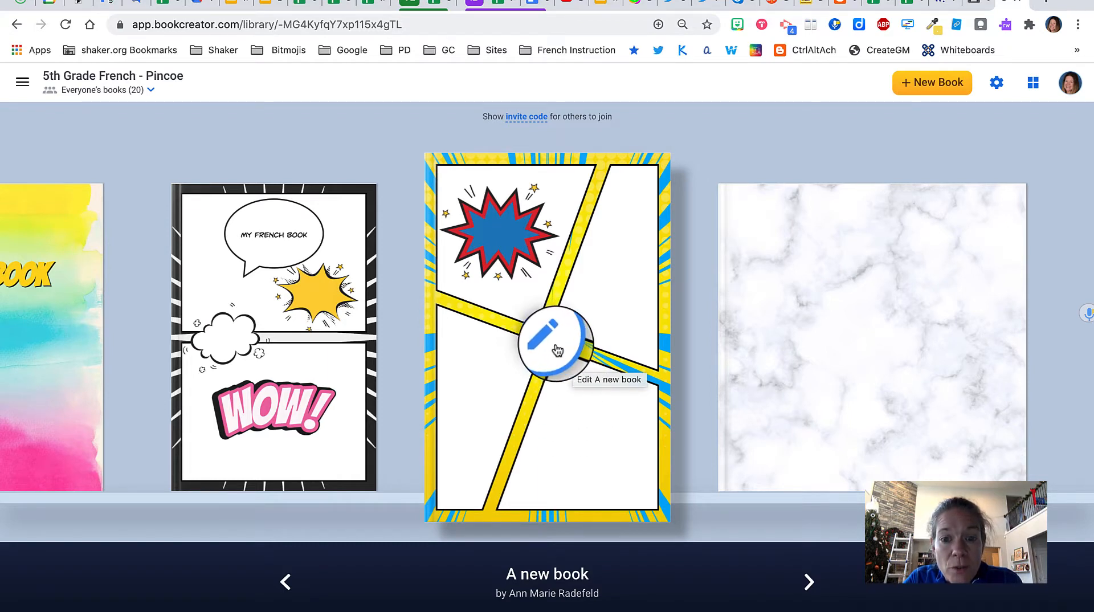
Open the comic book for editing and show its pages overview with the Table of Contents spread
left_click(553, 343)
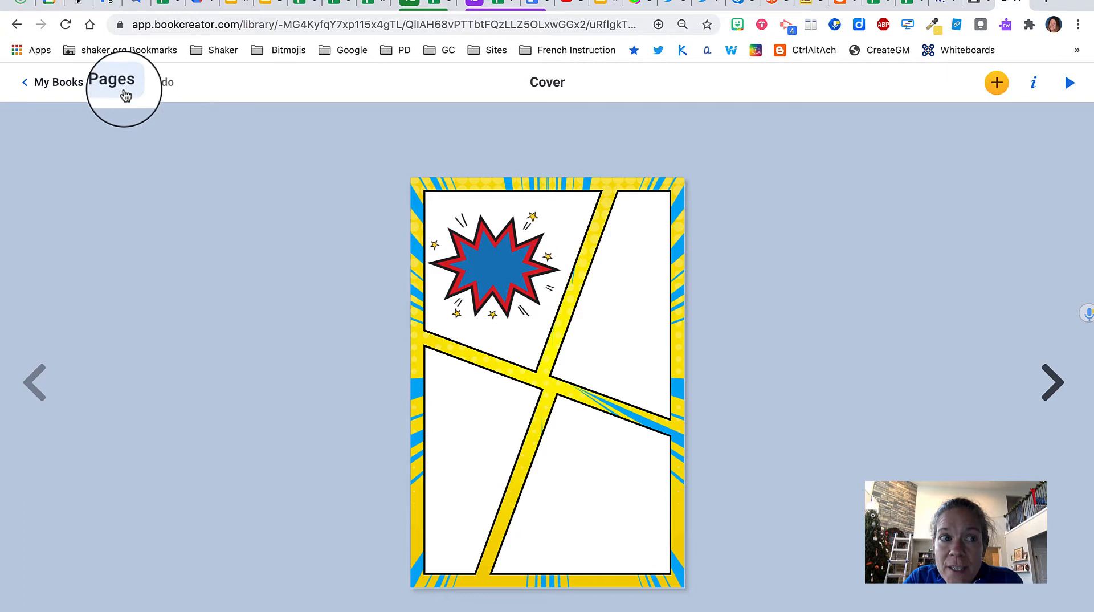
left_click(111, 81)
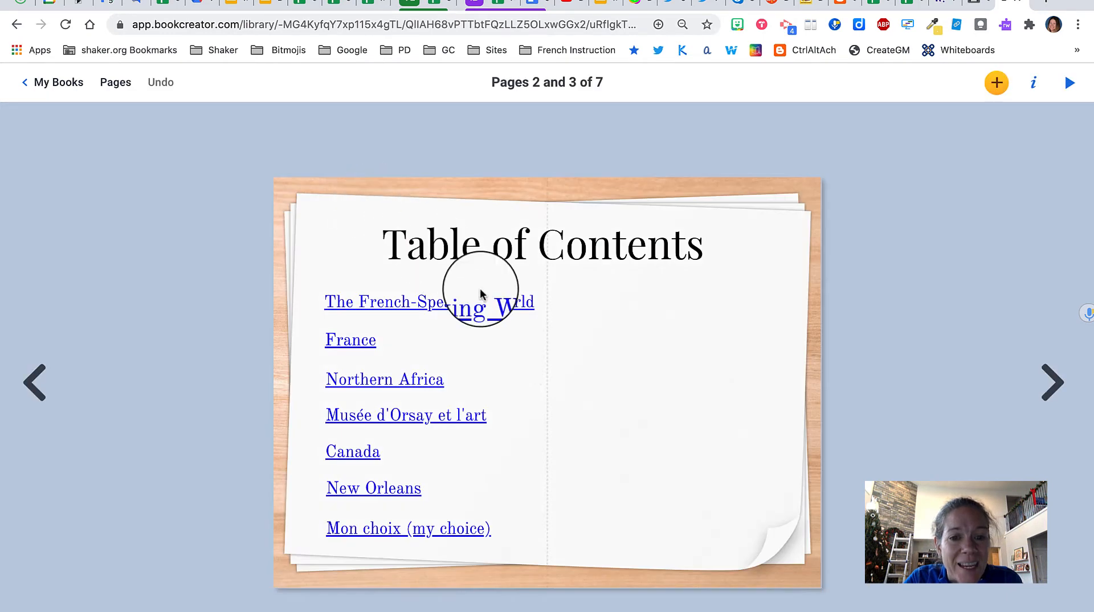
Link the first entry, 'The French-Speaking World', to page number 4
left_click(429, 302)
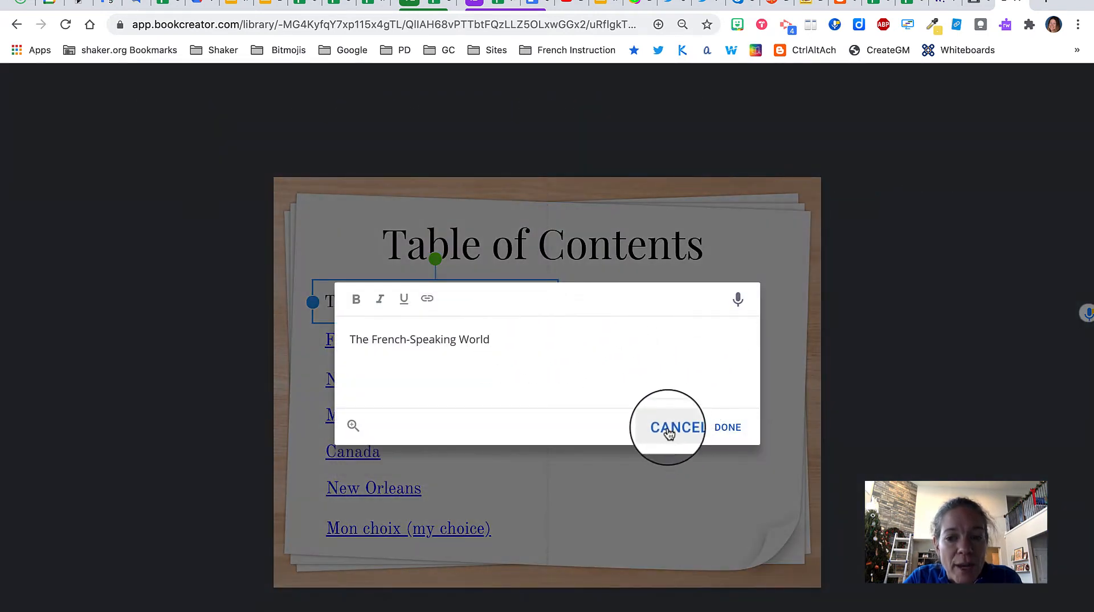
left_click(677, 427)
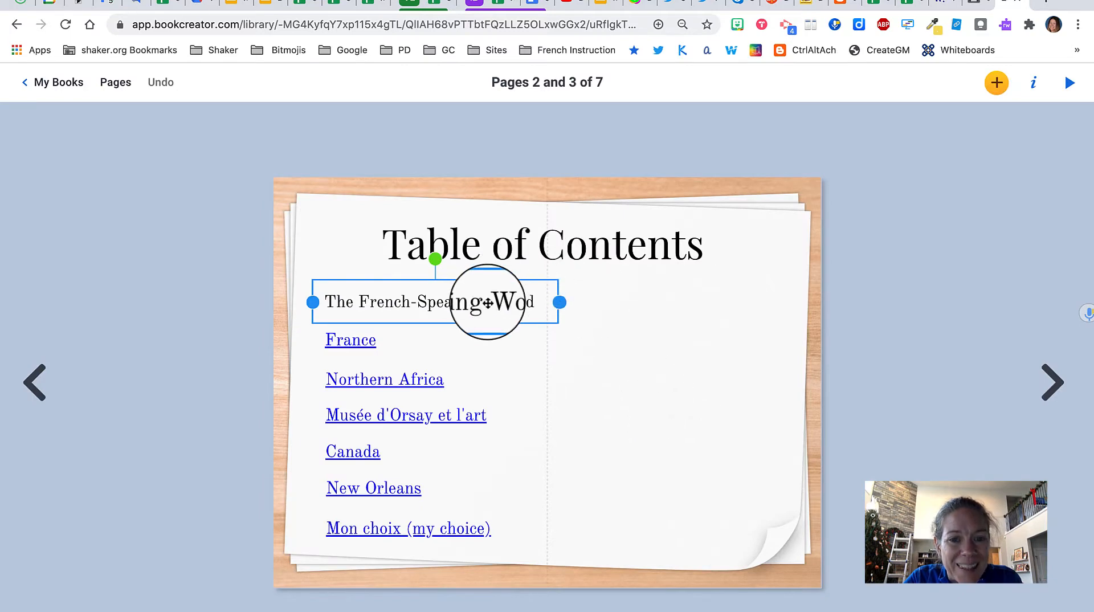
double_click(431, 302)
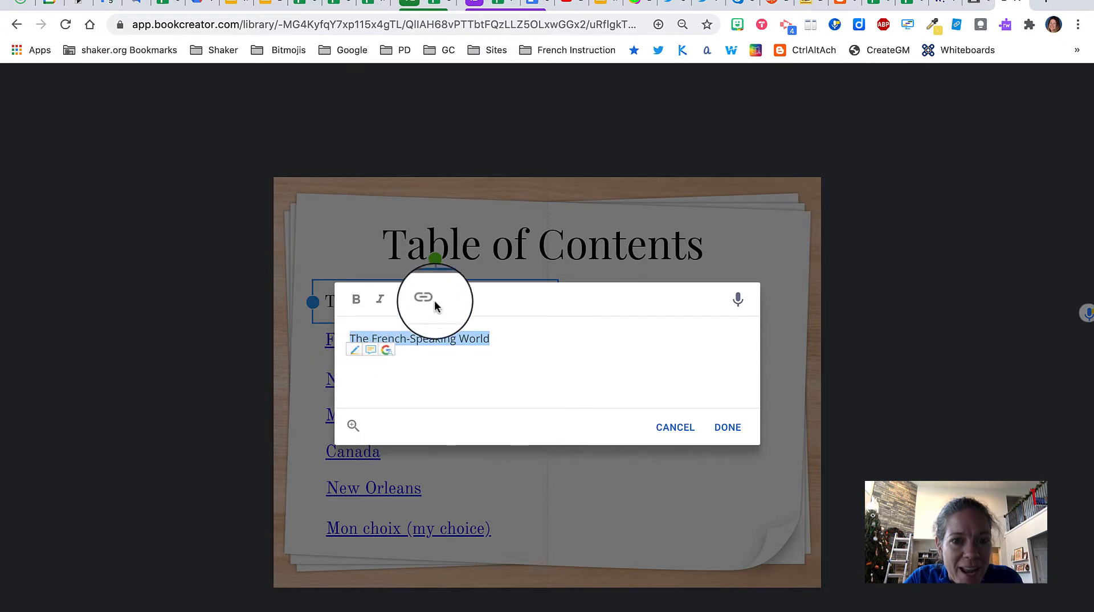
left_click(423, 299)
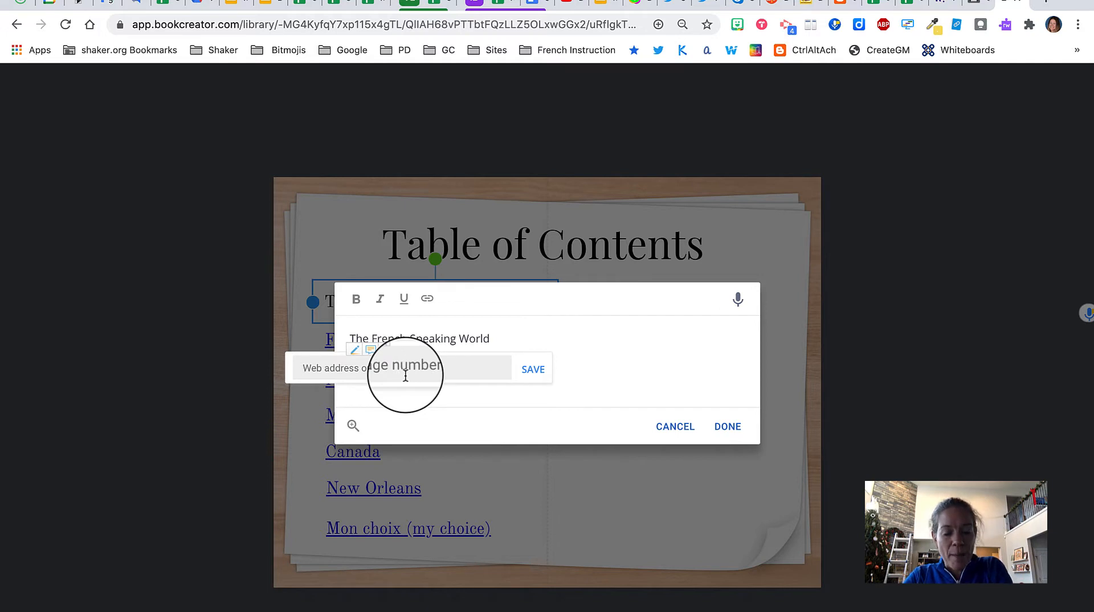
type("4")
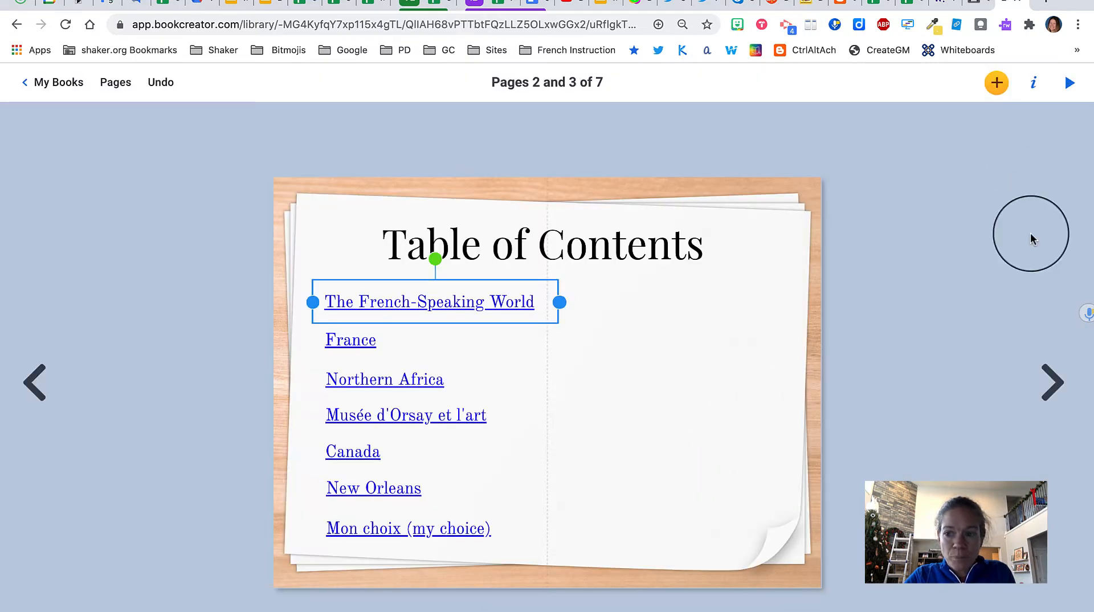
left_click(1069, 83)
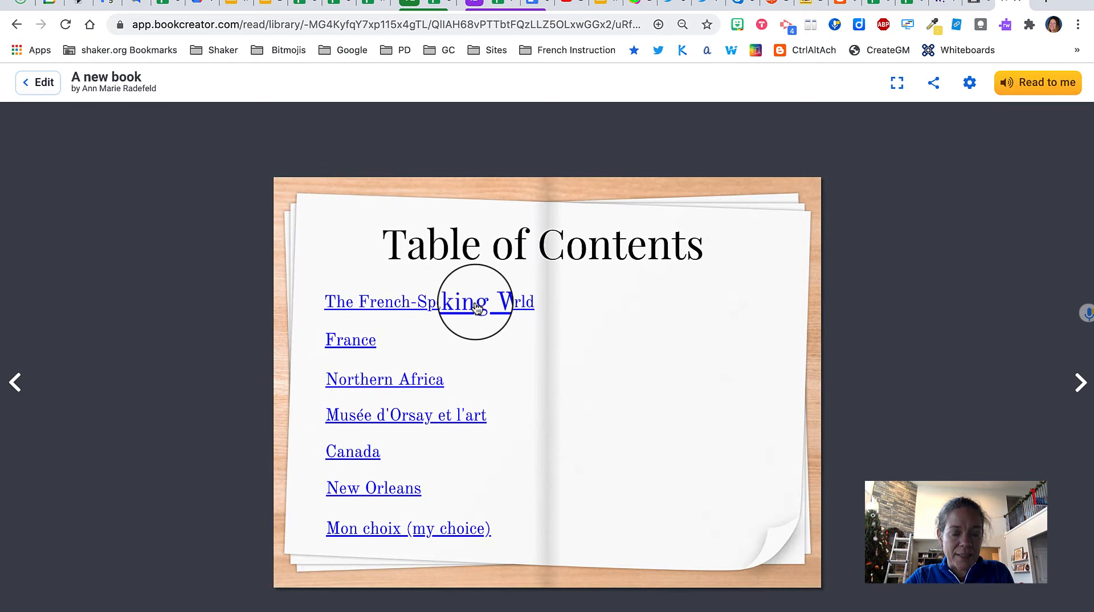
left_click(476, 301)
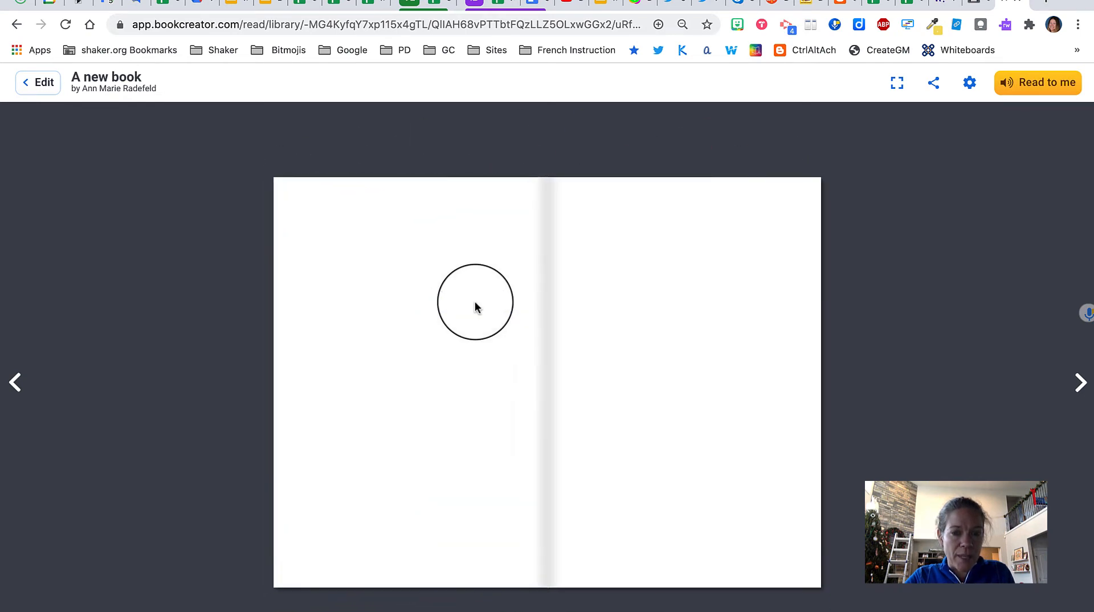
mouse_move(41, 84)
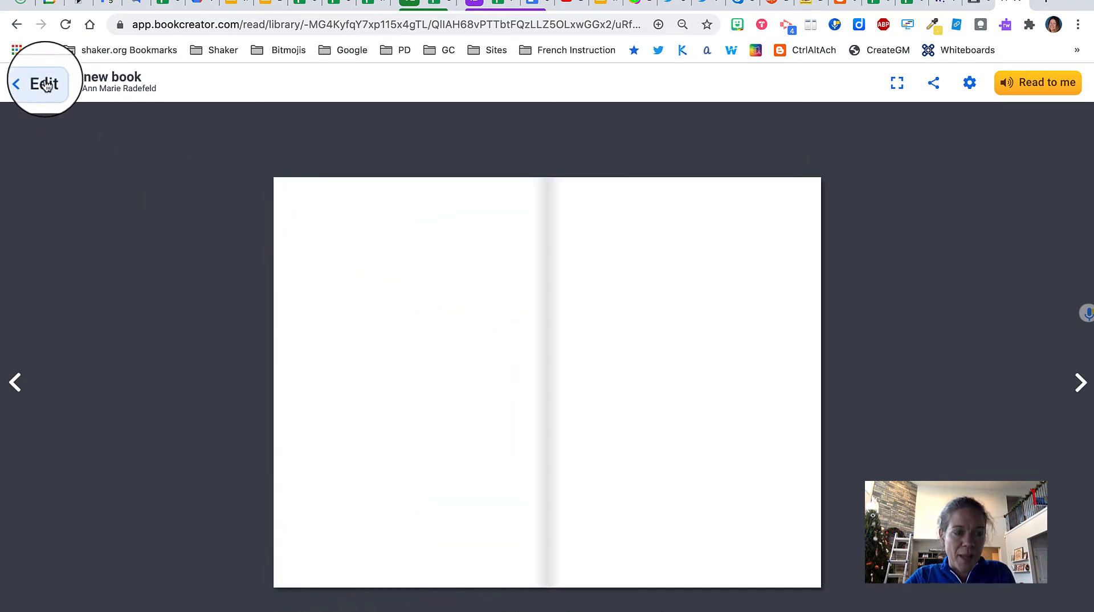
left_click(41, 84)
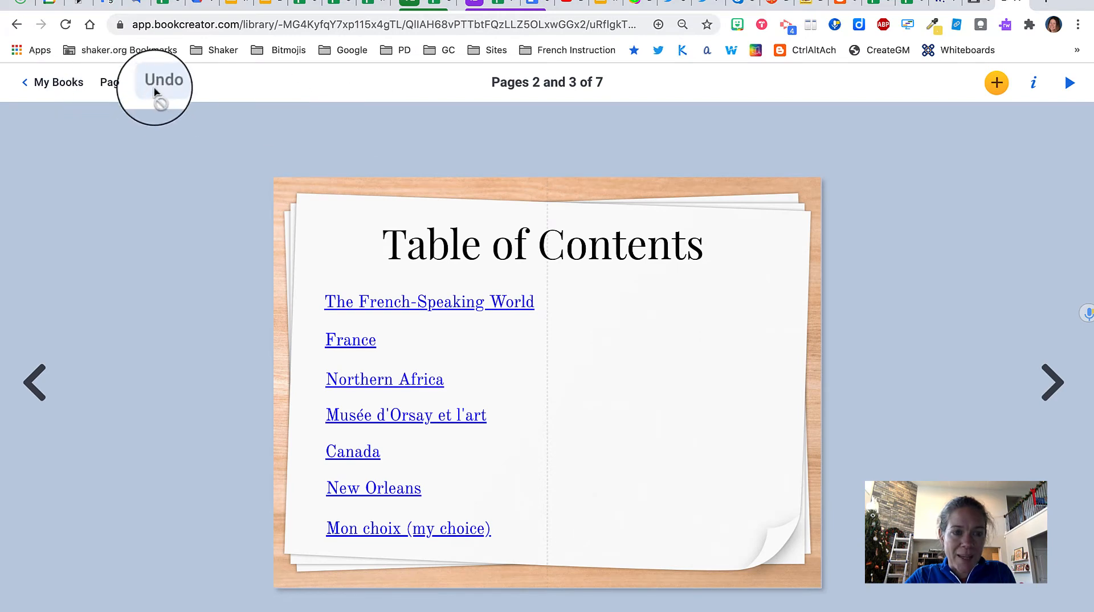
Add 'Page 4' and 'Page 5' speech bubbles from the Comics options on the pages 4–5 spread
left_click(1053, 382)
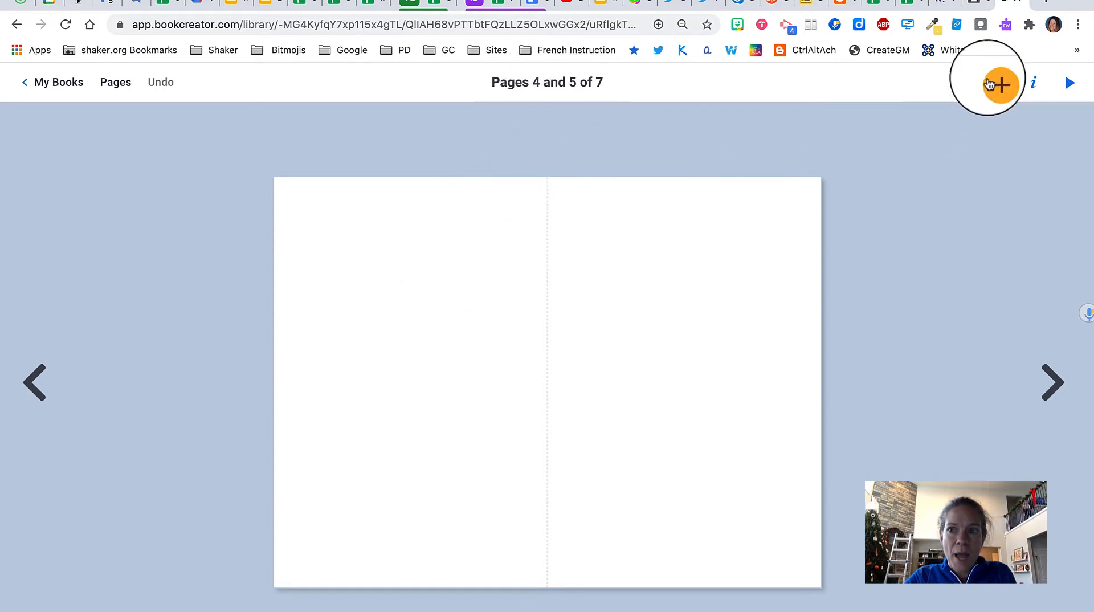
mouse_move(940, 119)
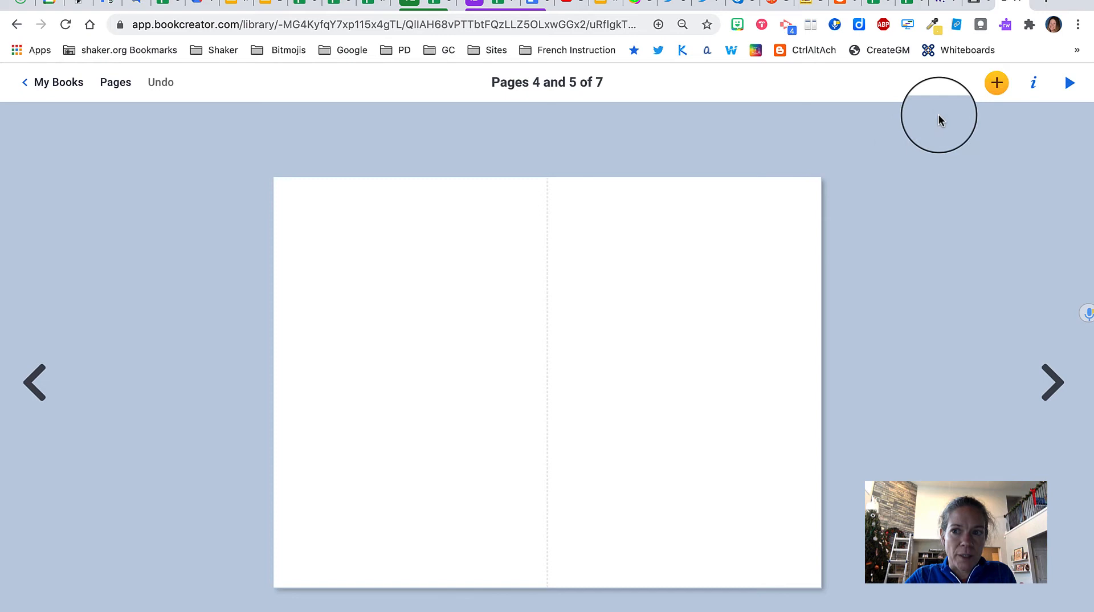
left_click(997, 83)
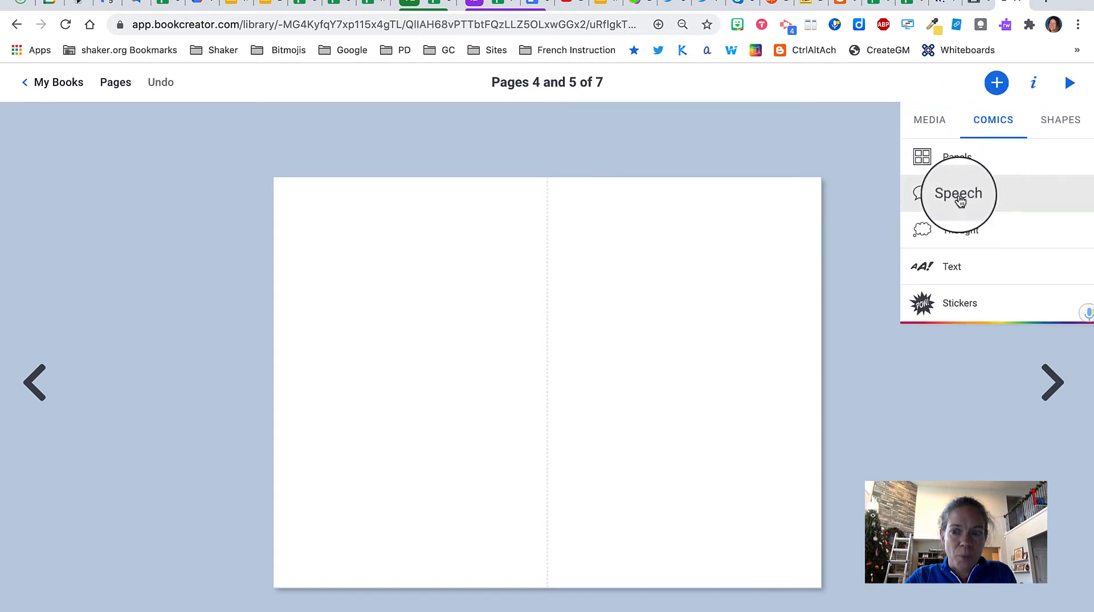
left_click(958, 194)
type("PAGE 4")
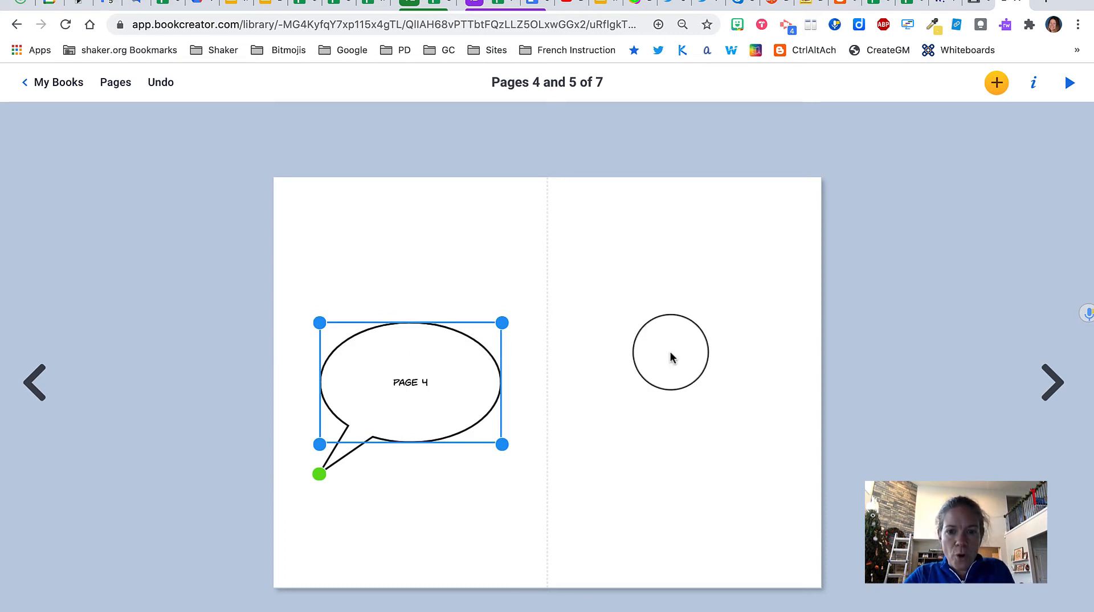
left_click(996, 83)
type("PAGE 5")
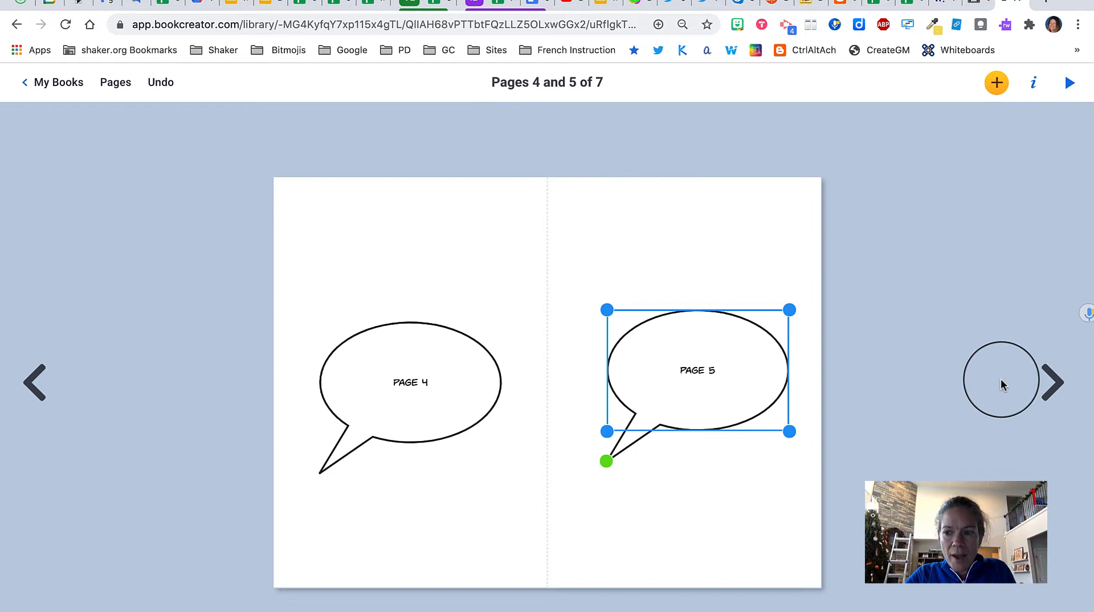
left_click(1054, 382)
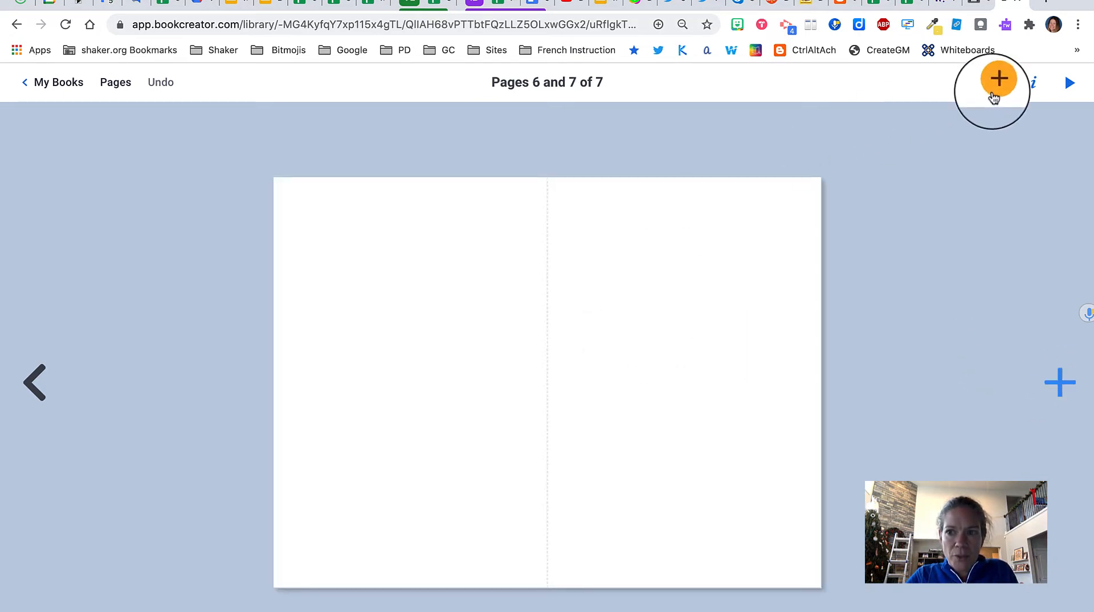
Insert a speech bubble, move it onto page 6 and label it PAGE 6
left_click(998, 79)
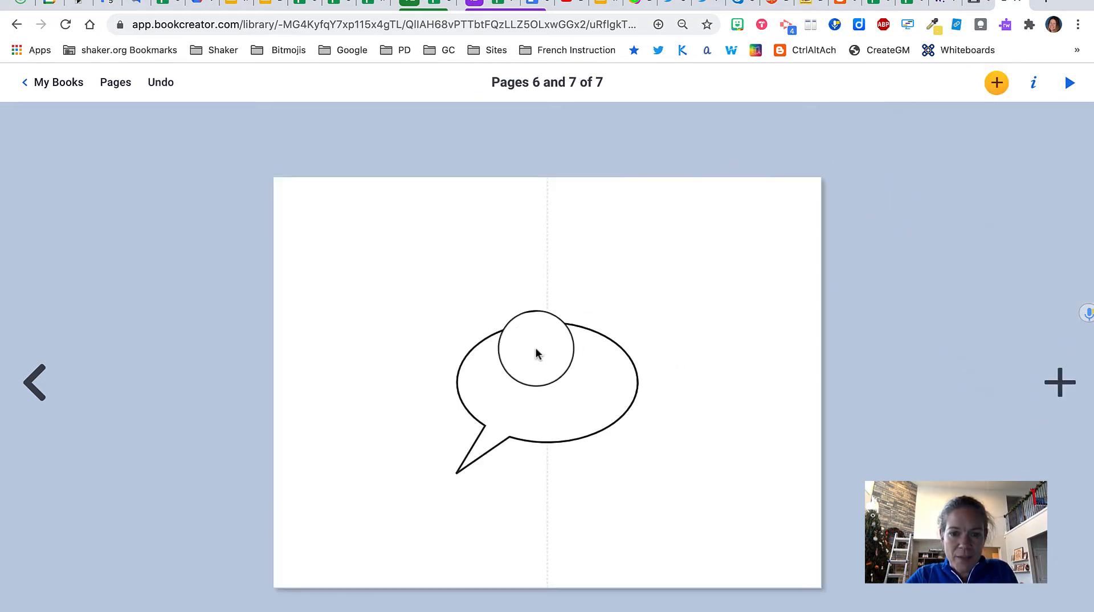
left_click_drag(537, 352, 395, 384)
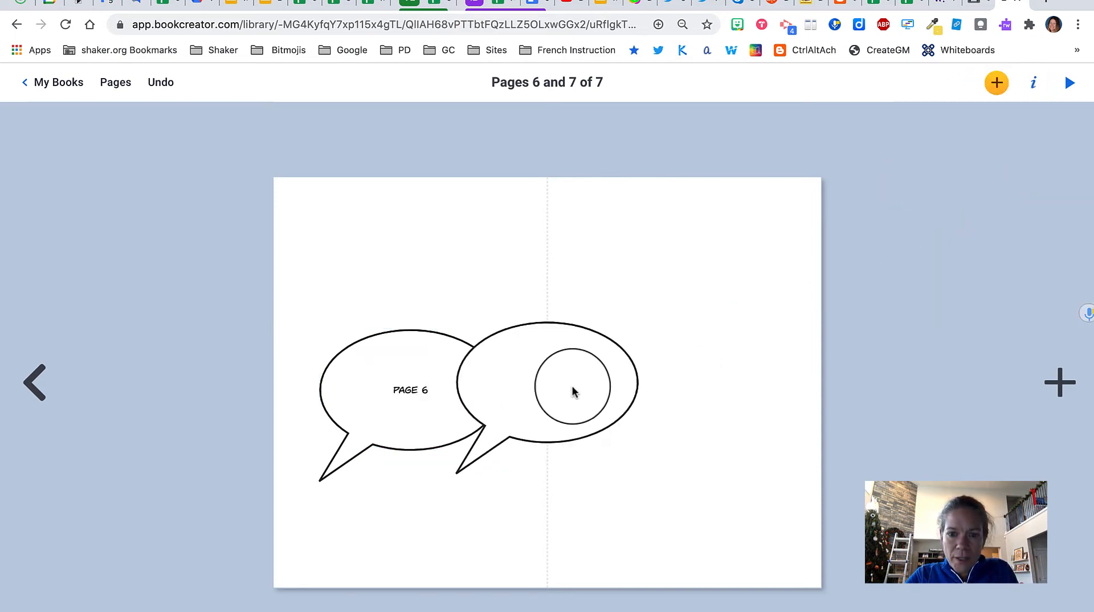
type("GE")
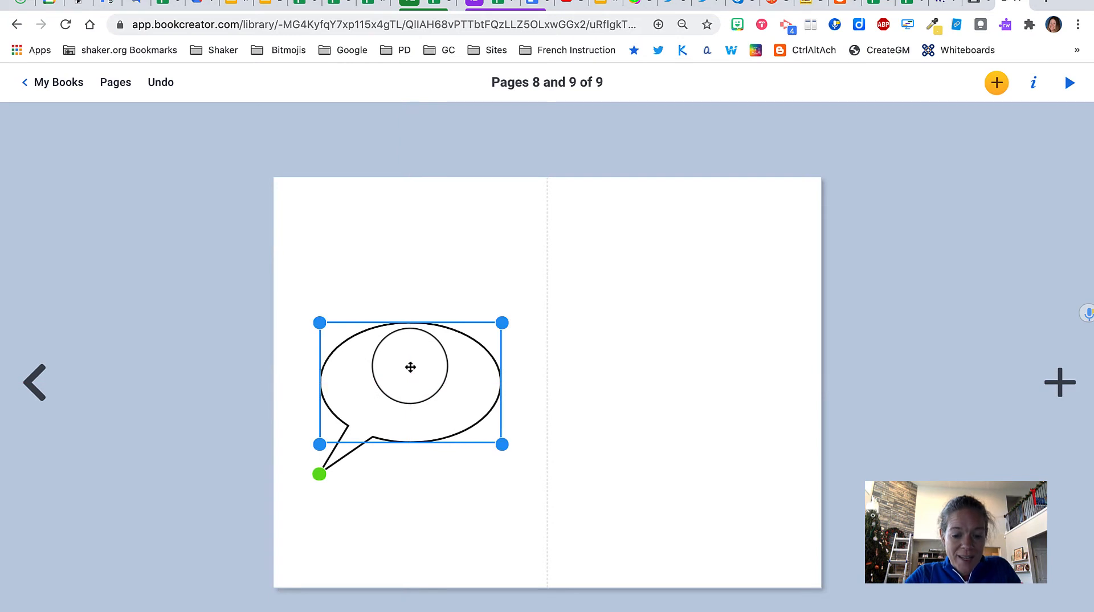
Label bubbles PAGE 8 and PAGE 9, position the second on page 9, and return to the pages overview
type("P")
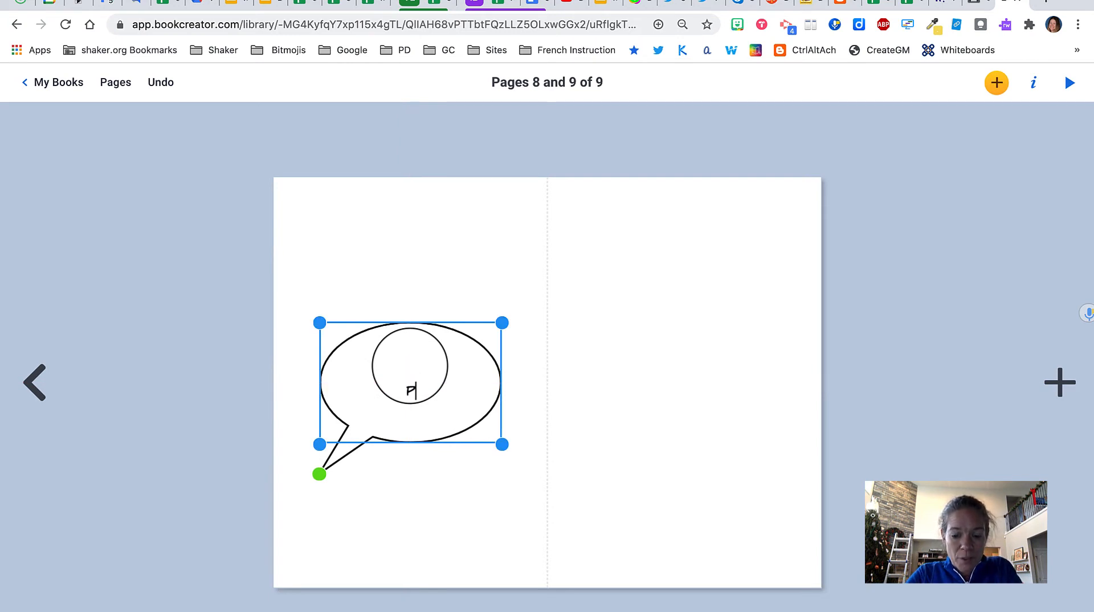
type("PAGE 8")
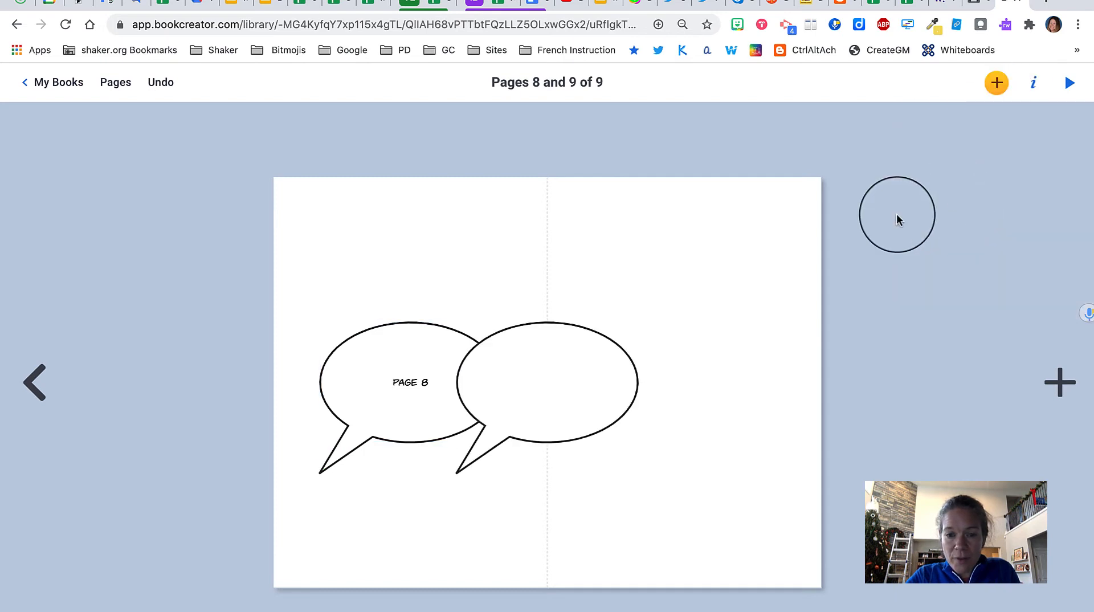
left_click_drag(897, 215, 687, 382)
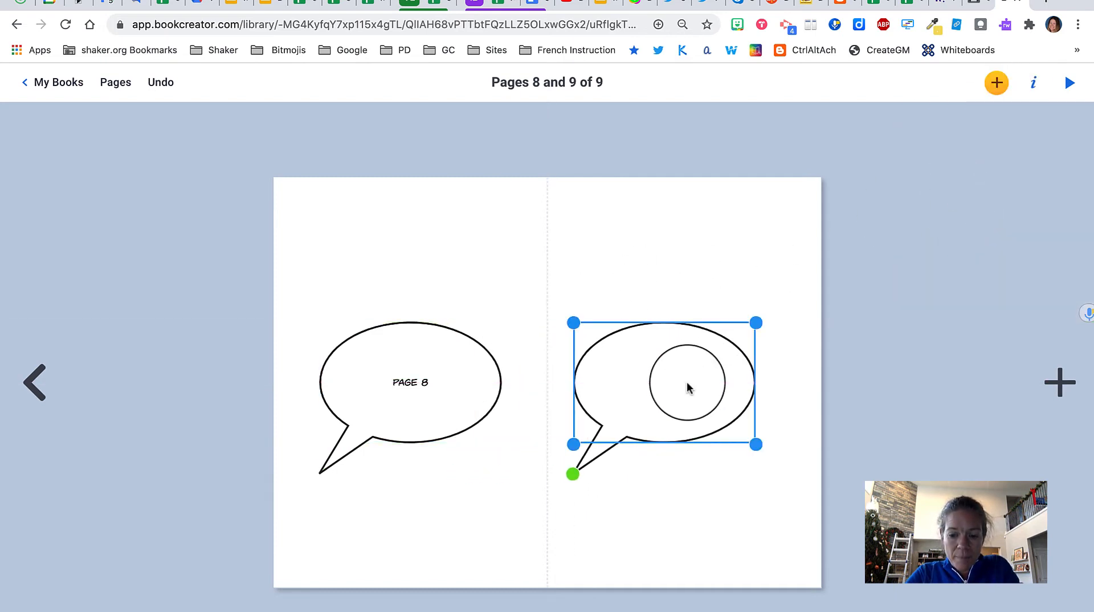
left_click_drag(687, 382, 946, 269)
type("PAGE 9")
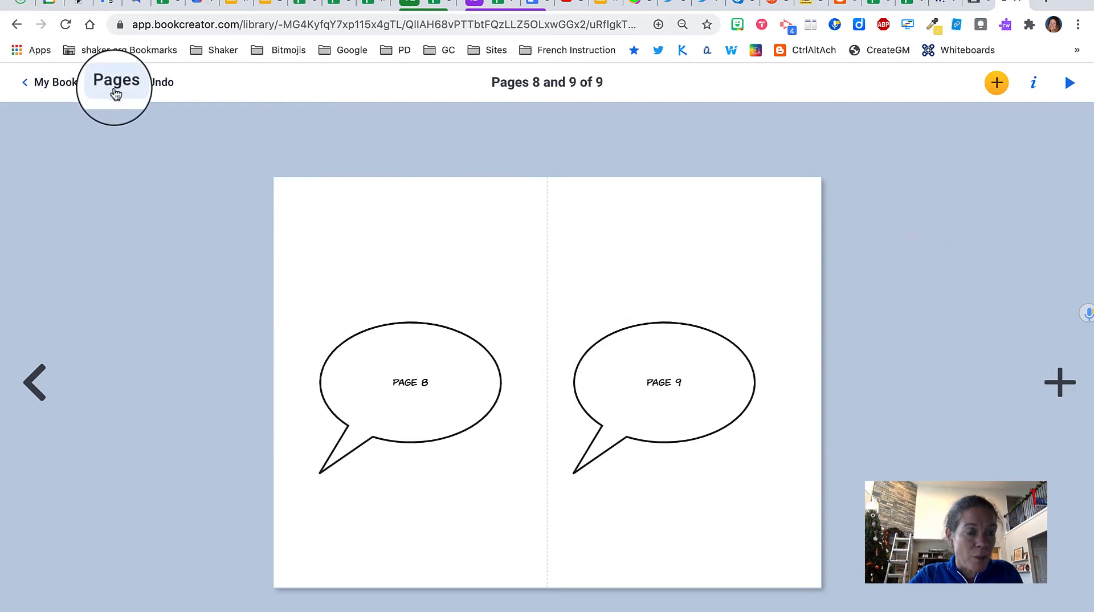
left_click(116, 85)
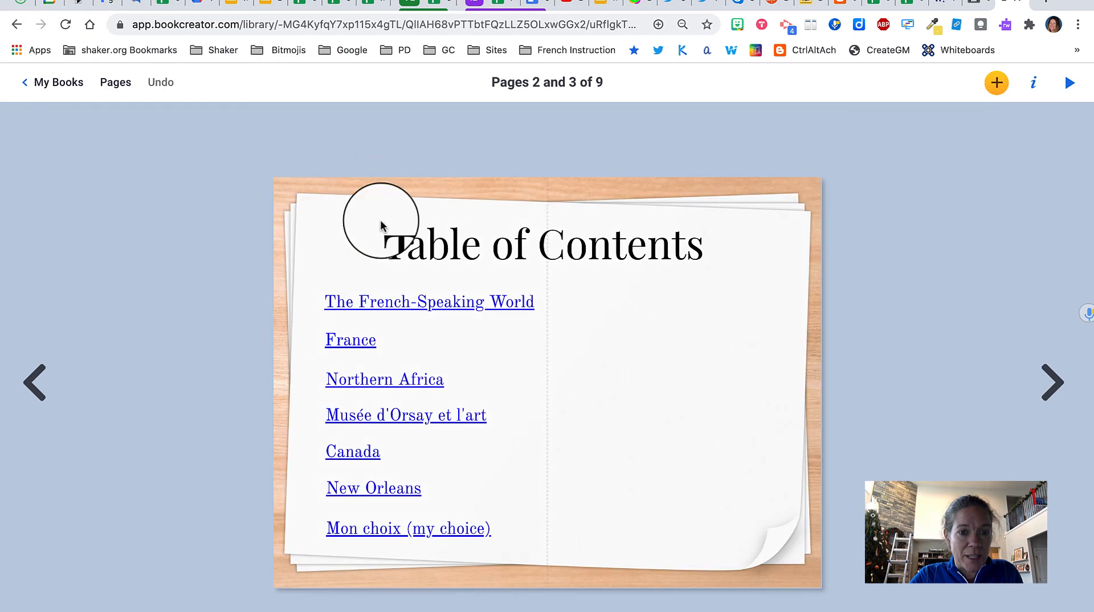
Give the France entry in the Table of Contents a link to page 8 and save it
left_click(359, 341)
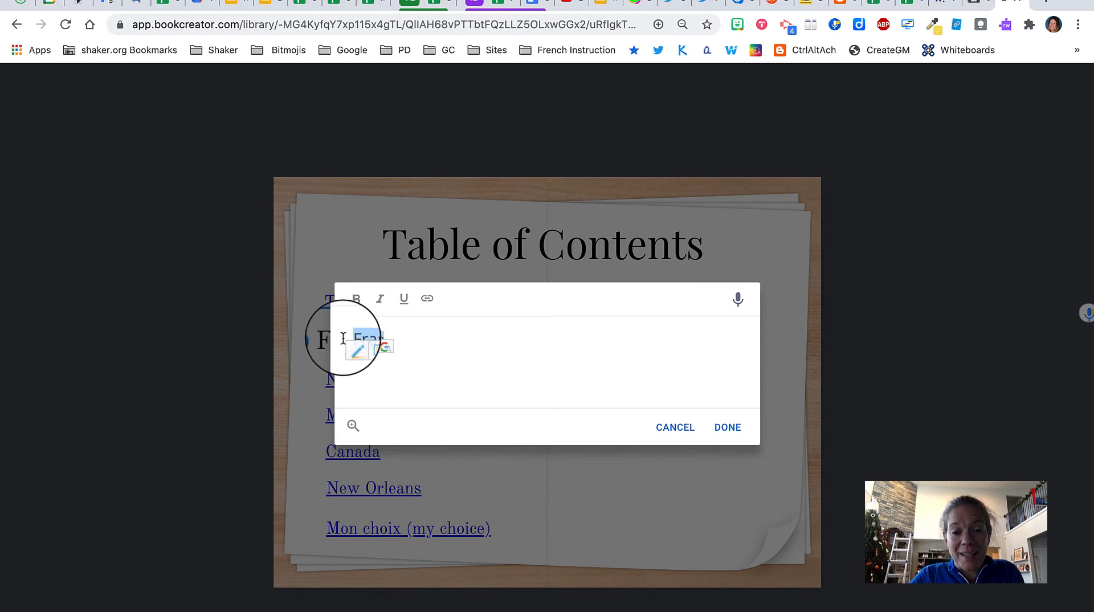
left_click(427, 299)
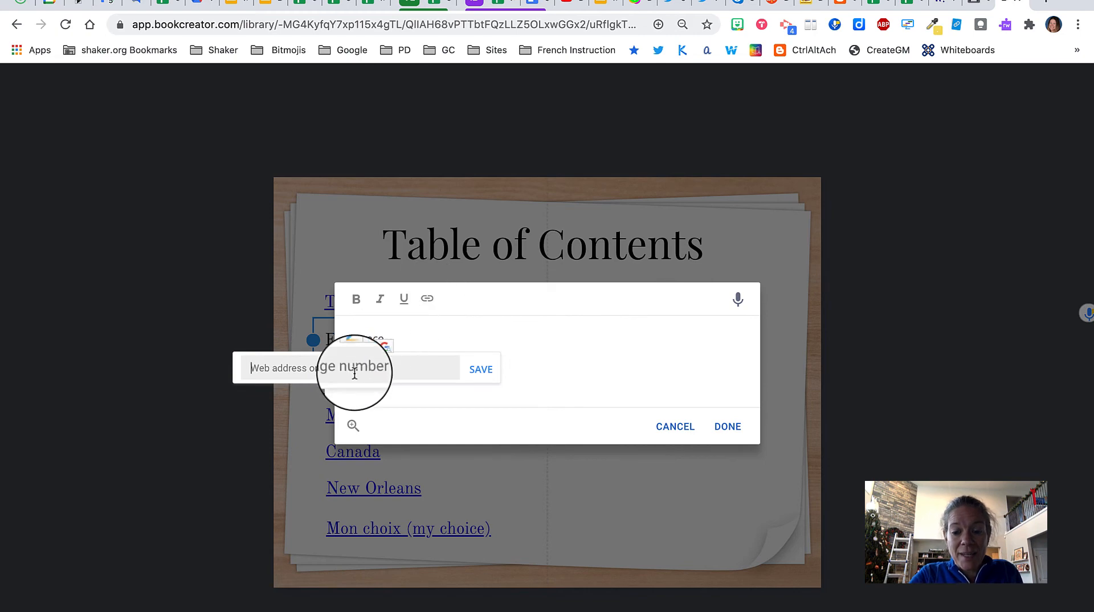
left_click(728, 426)
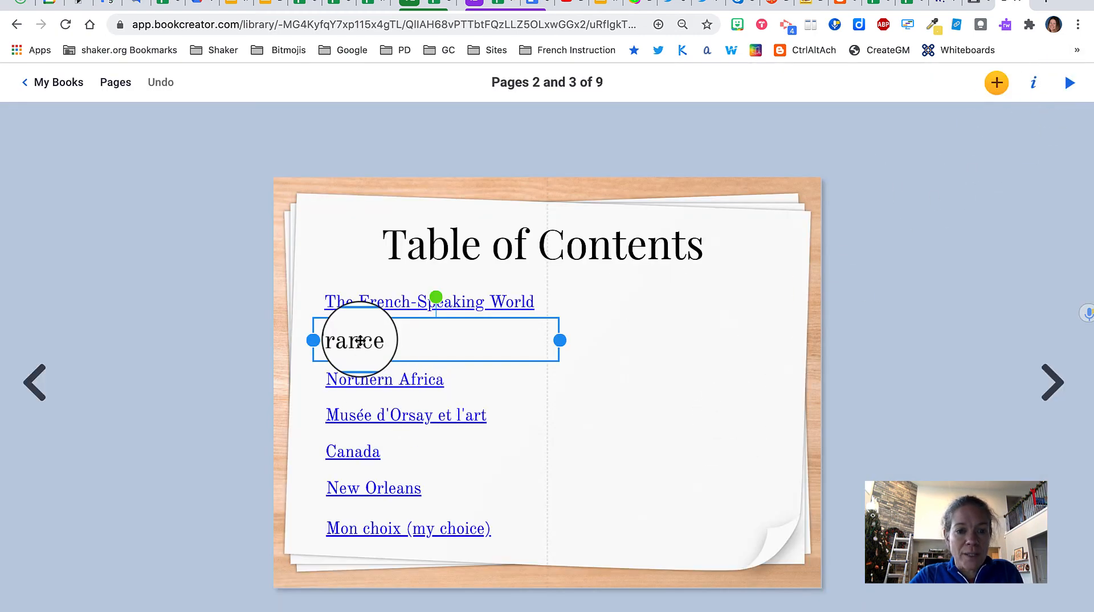
left_click(424, 298)
type("8")
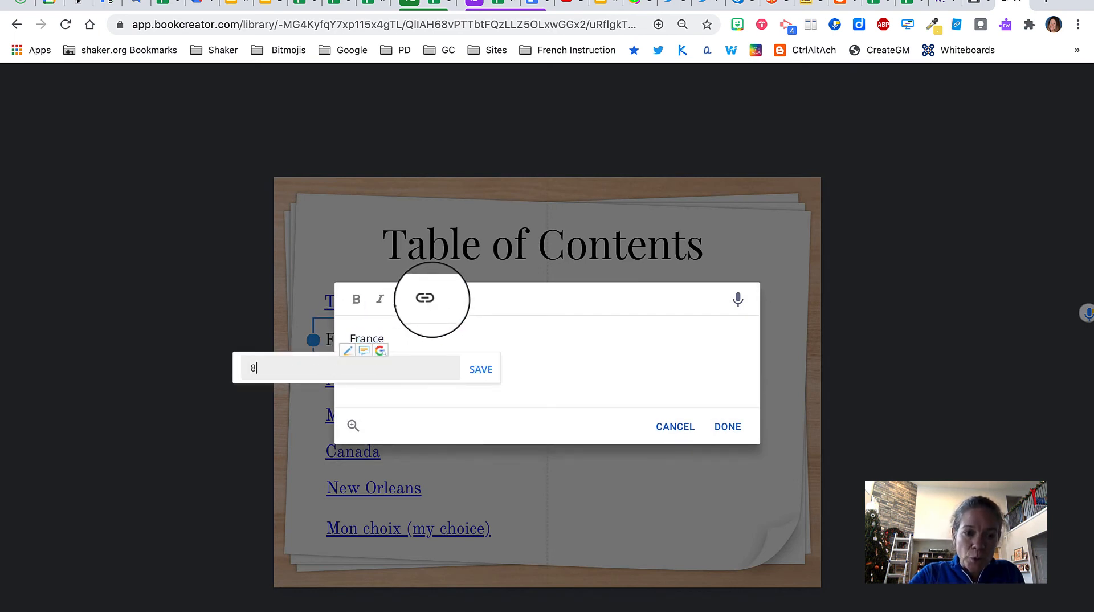
left_click(727, 427)
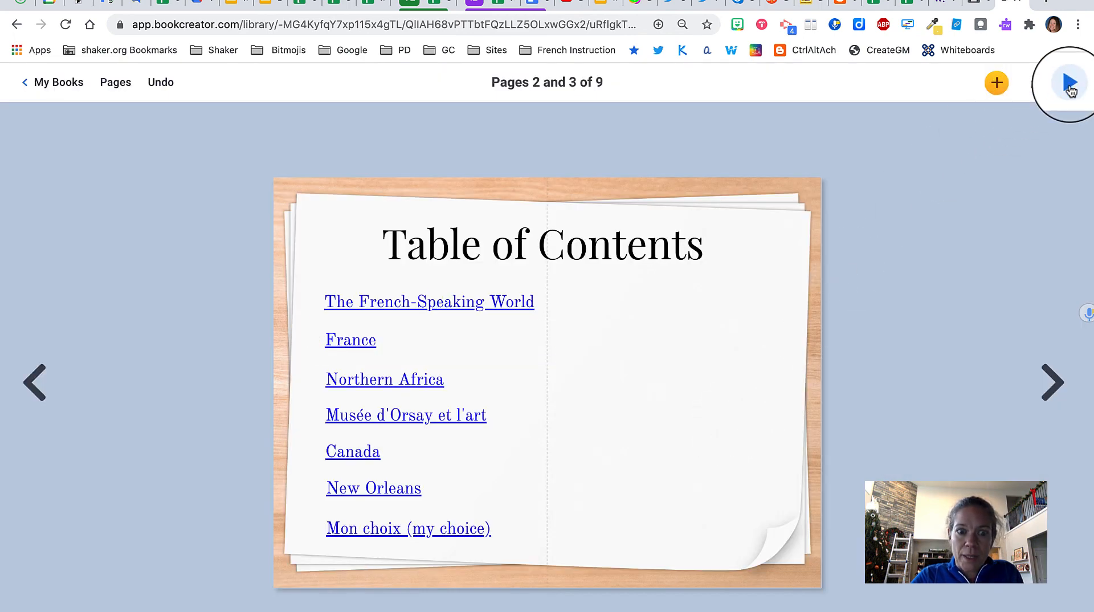
Preview the book as a reader and follow the France link to pages 8–9
left_click(1068, 83)
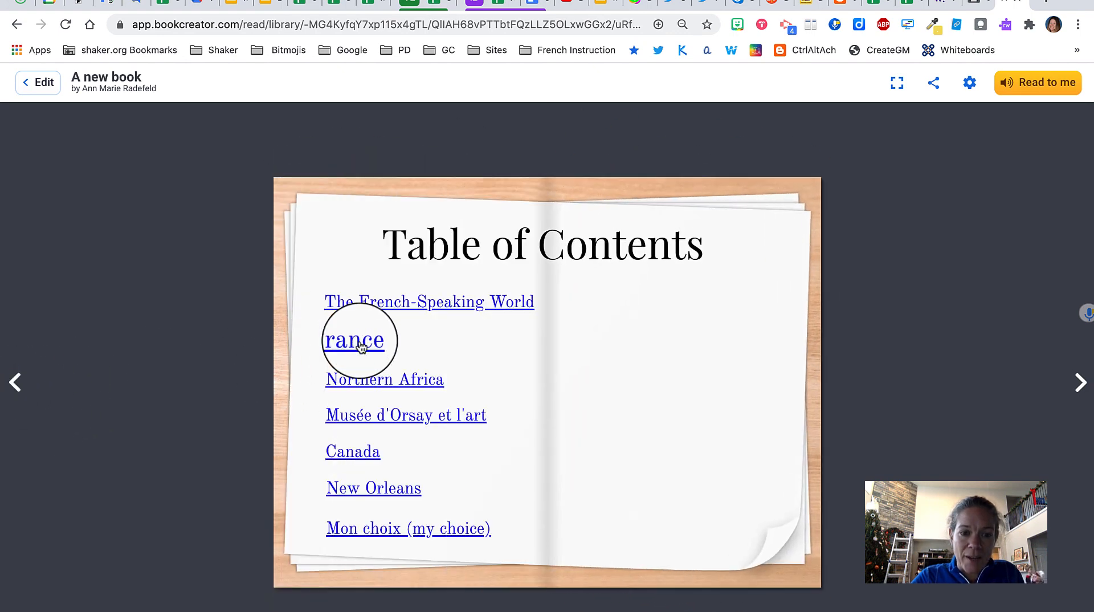
left_click(359, 341)
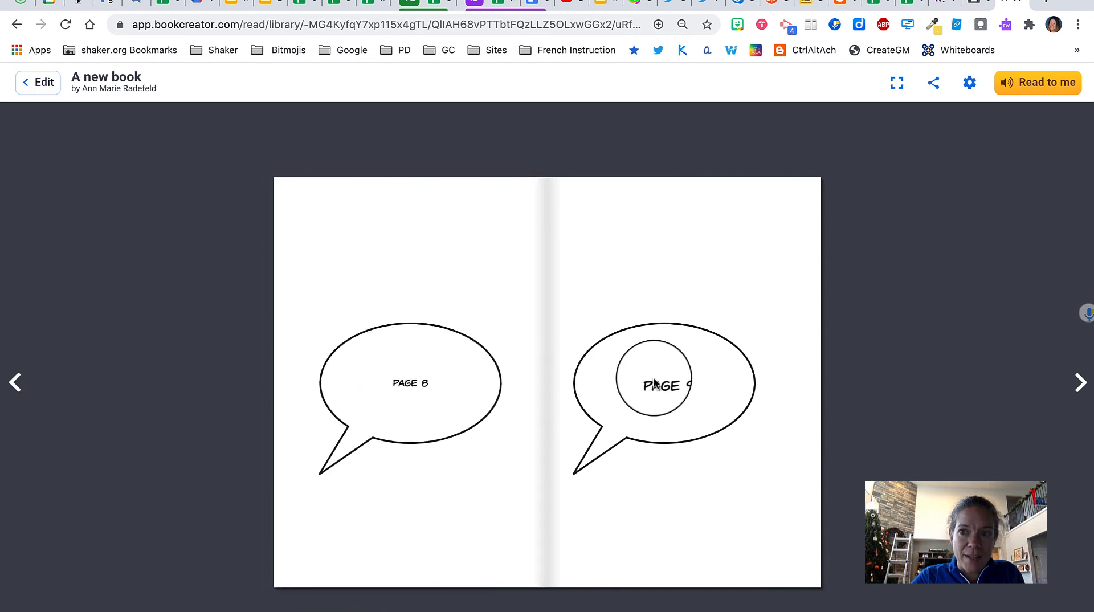